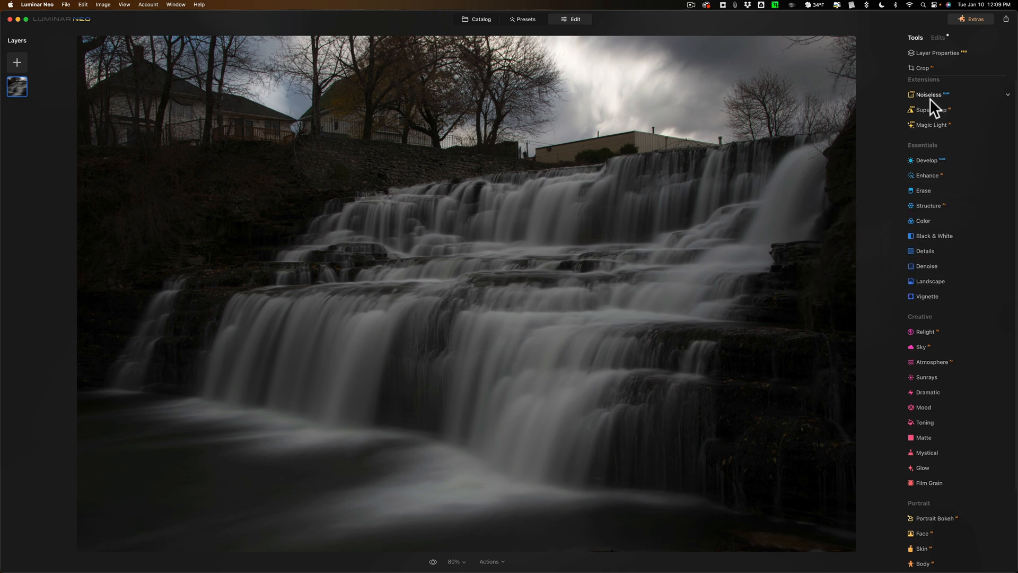
# Step: Apply the Noiseless denoise at its Low strength to the waterfall raw photo
pyautogui.click(929, 94)
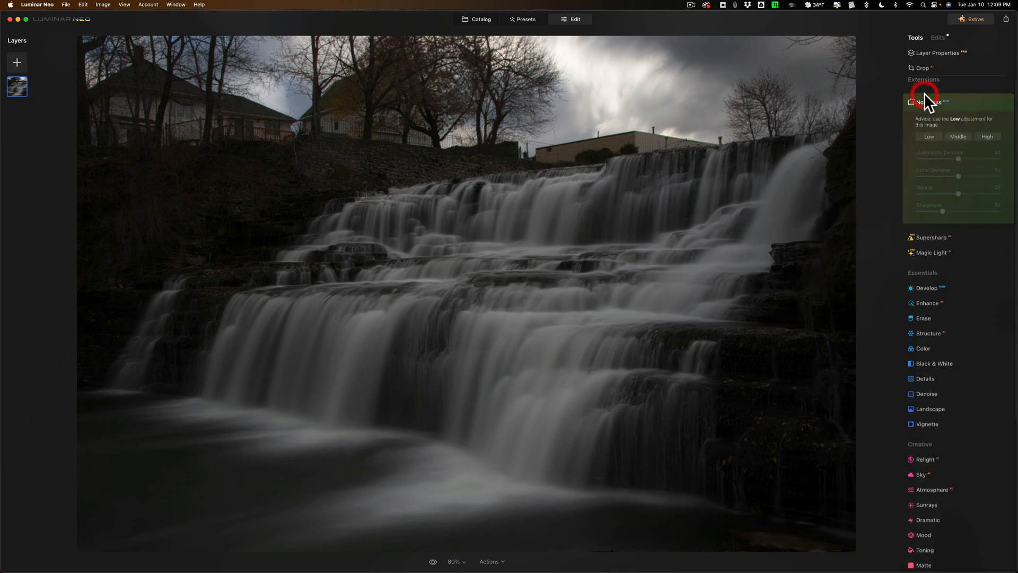
pyautogui.click(925, 102)
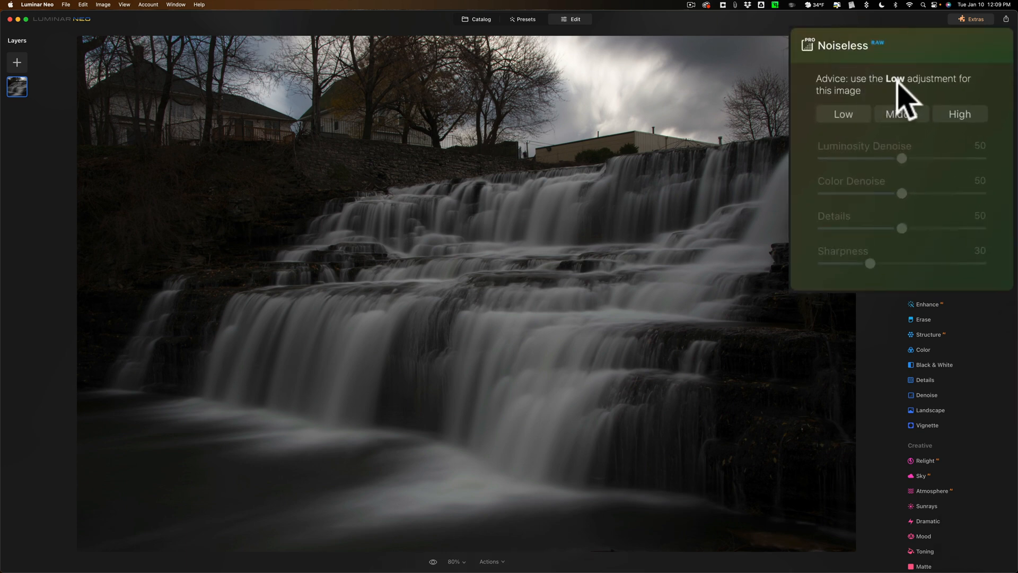
pyautogui.click(843, 113)
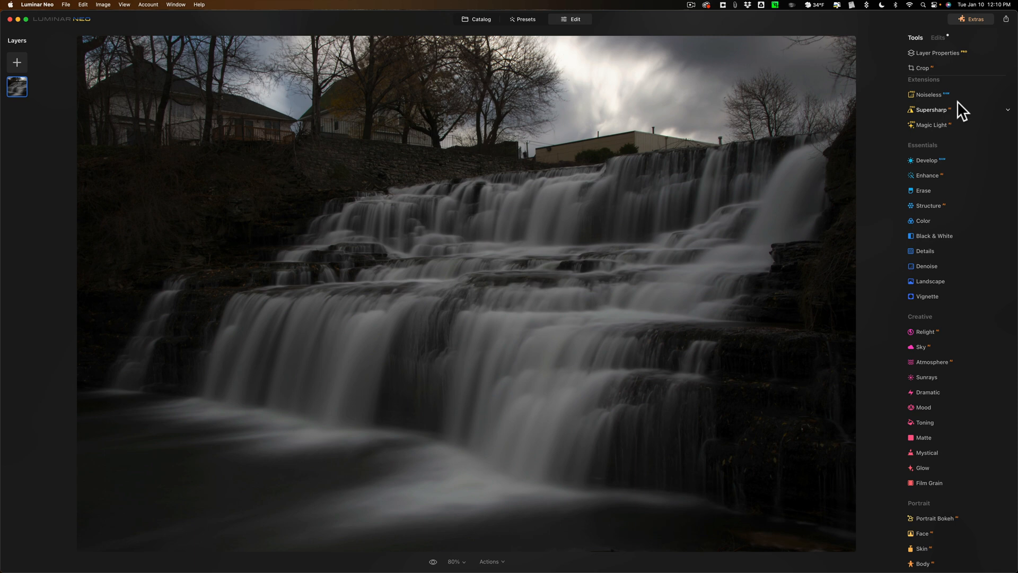
pyautogui.moveTo(661, 83)
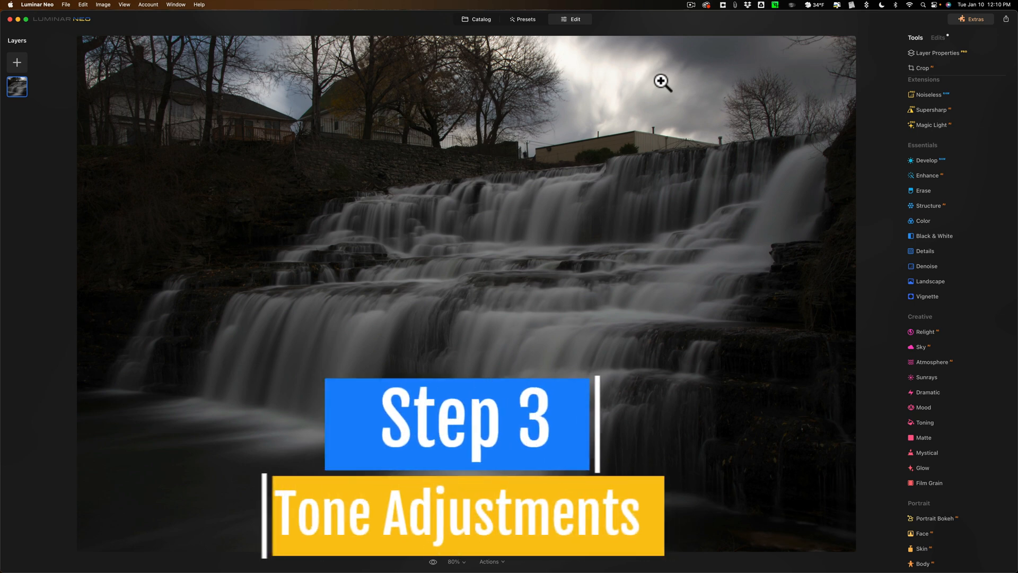
pyautogui.moveTo(770, 172)
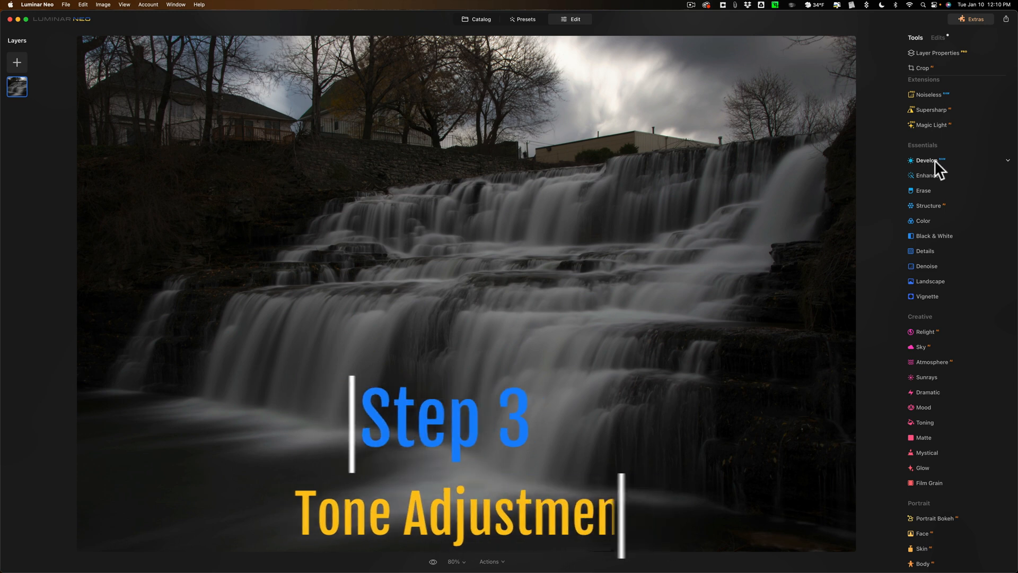
# Step: Bring up the Develop tool and keep the Luminar Default camera profile from its dropdown
pyautogui.click(925, 160)
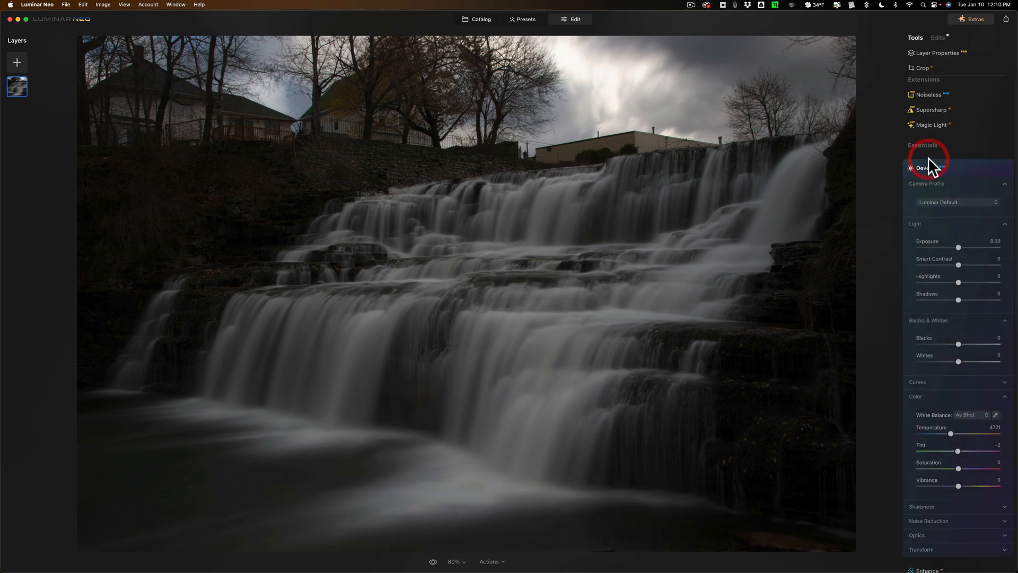
pyautogui.click(923, 168)
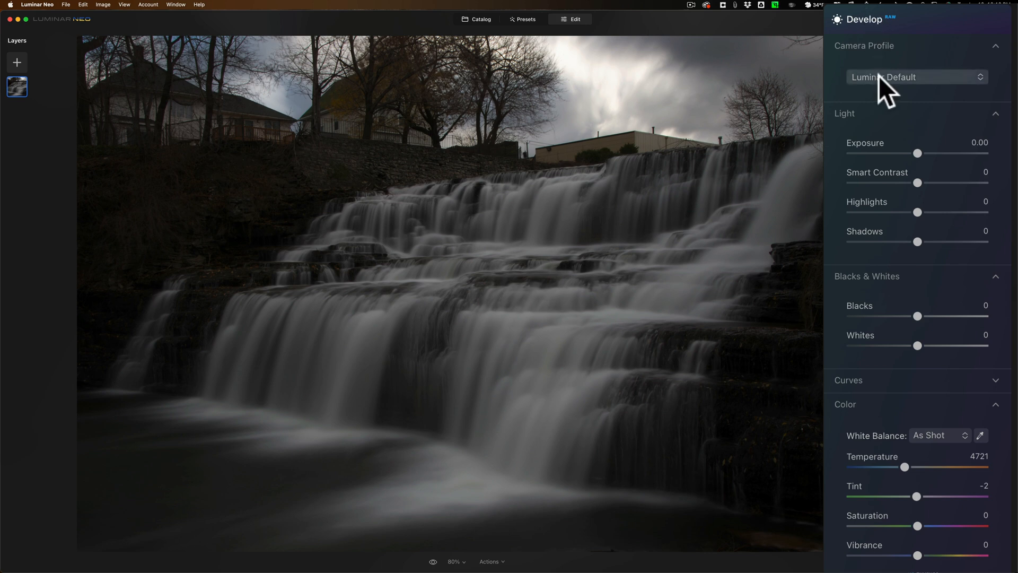
pyautogui.click(917, 76)
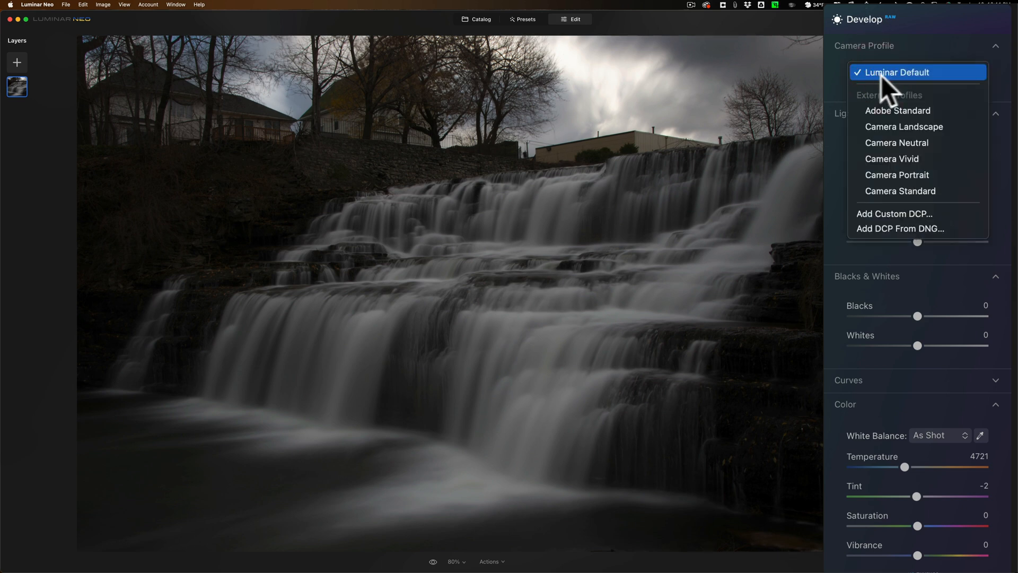
pyautogui.click(899, 72)
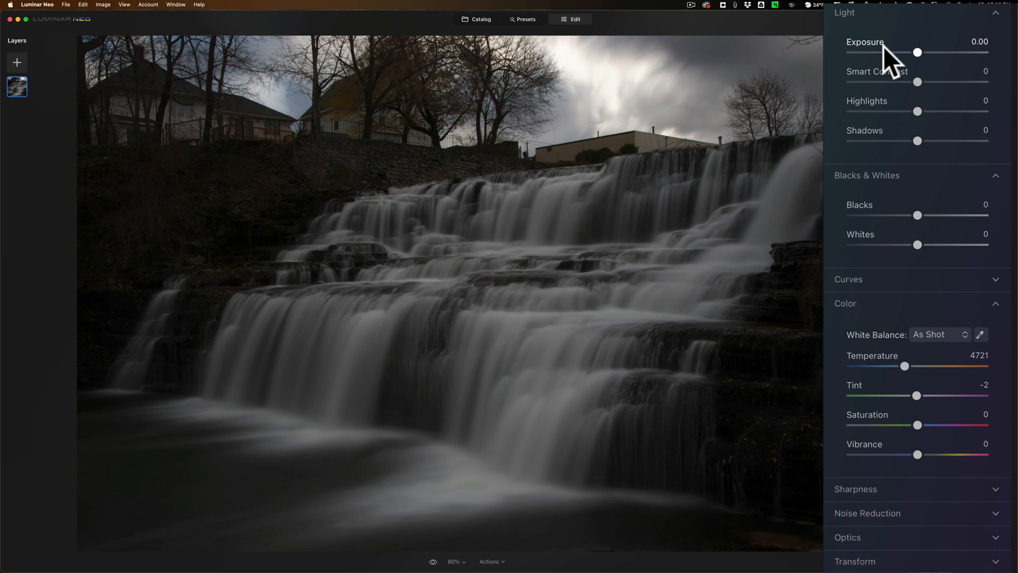
pyautogui.moveTo(881, 70)
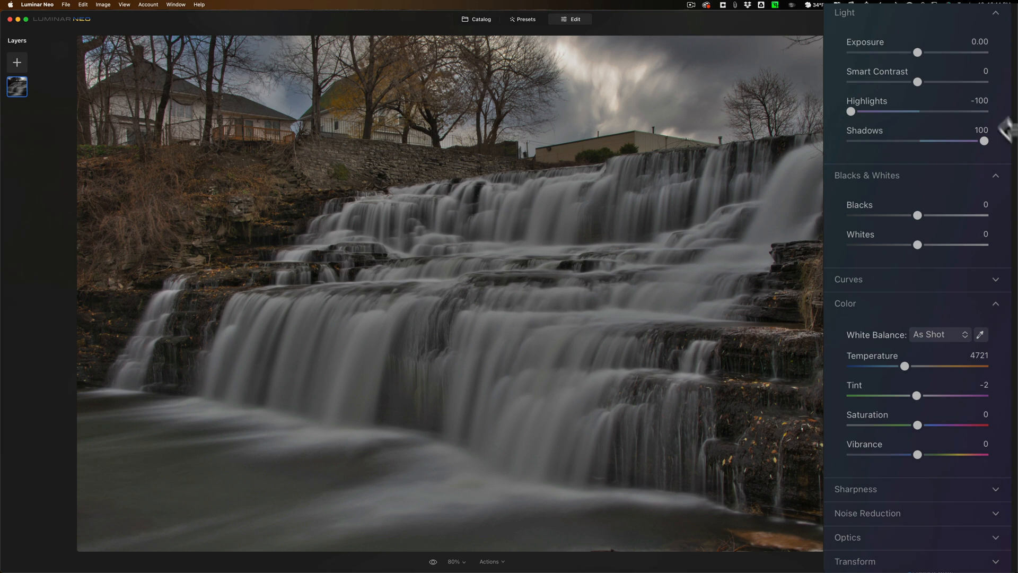
pyautogui.moveTo(955, 85)
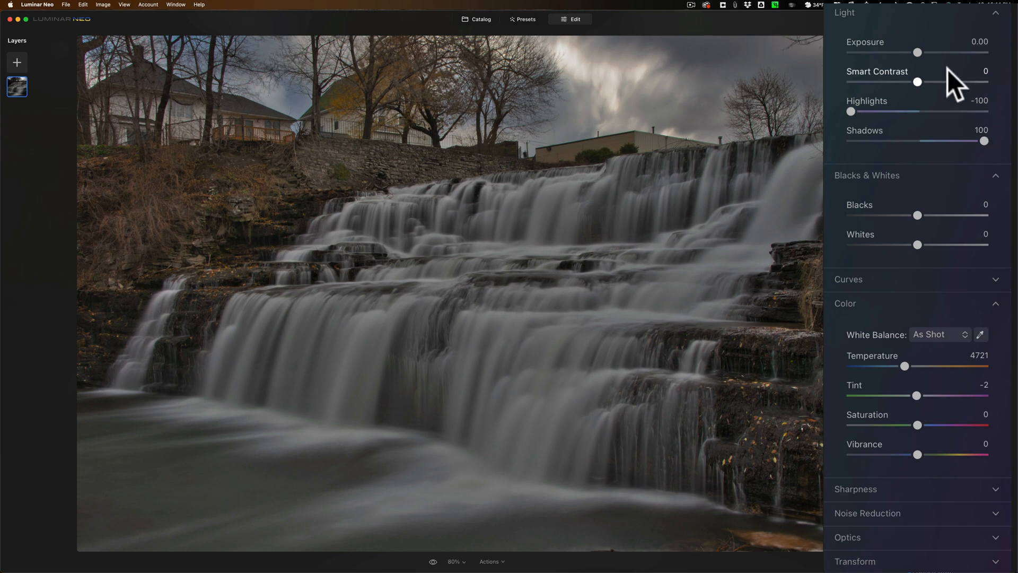
pyautogui.moveTo(919, 53)
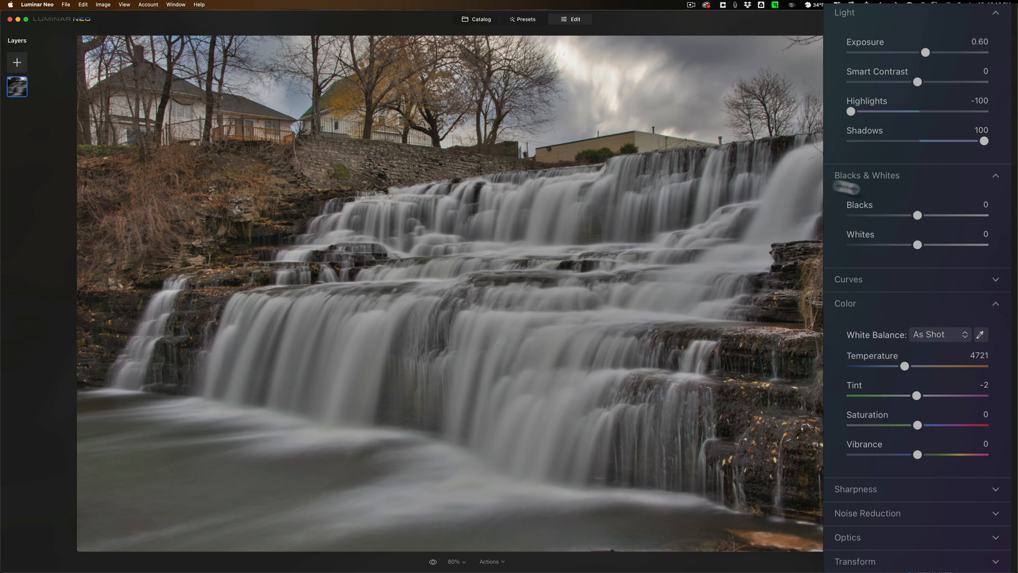
pyautogui.moveTo(710, 174)
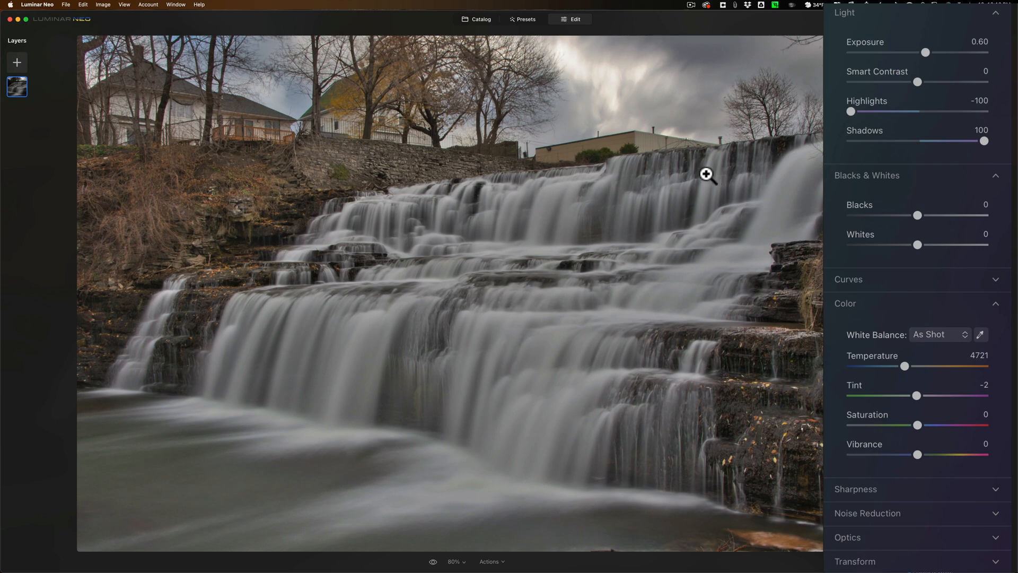
pyautogui.moveTo(903, 106)
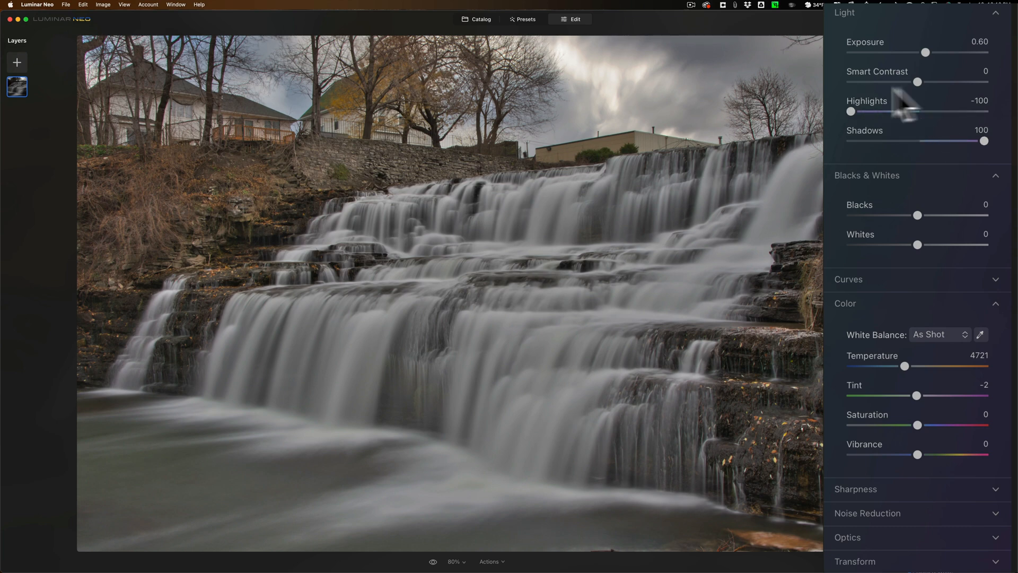
pyautogui.moveTo(884, 88)
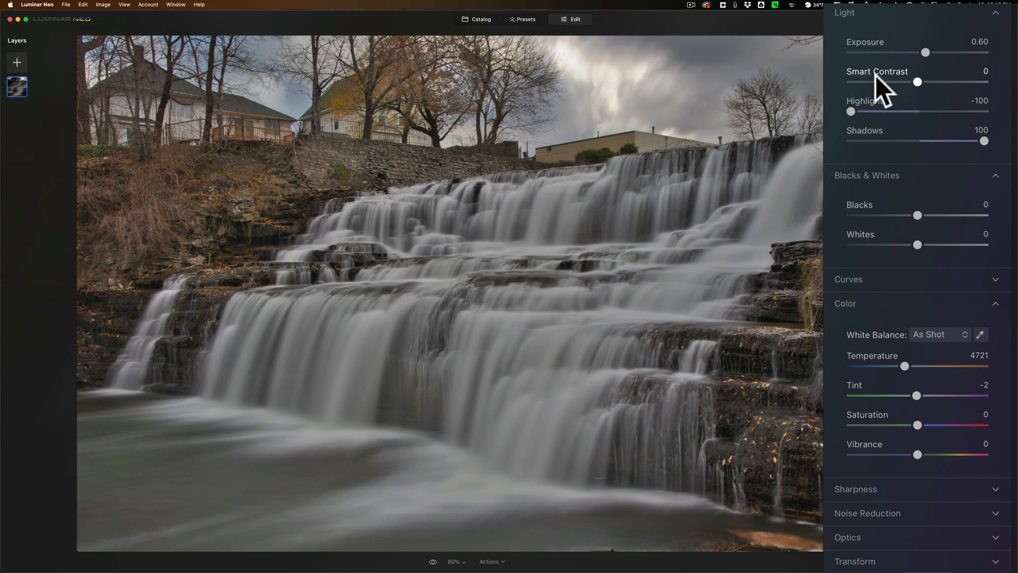
pyautogui.moveTo(897, 88)
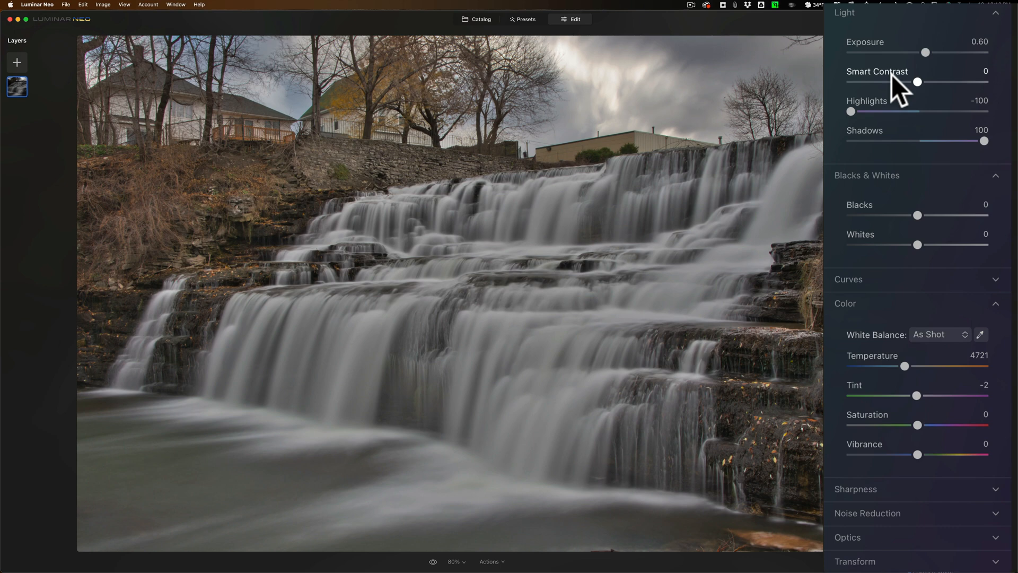
pyautogui.moveTo(915, 85)
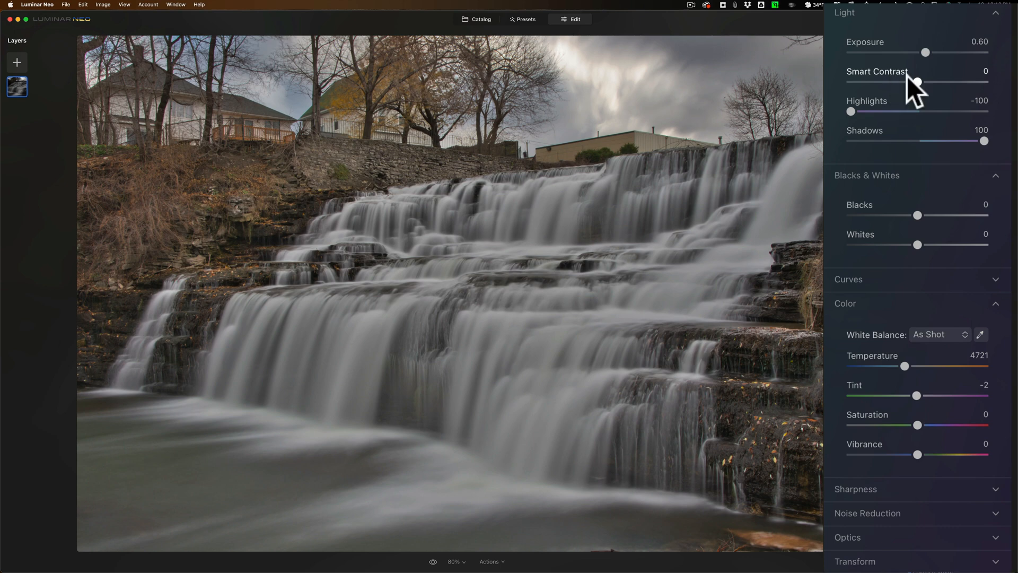
pyautogui.moveTo(912, 168)
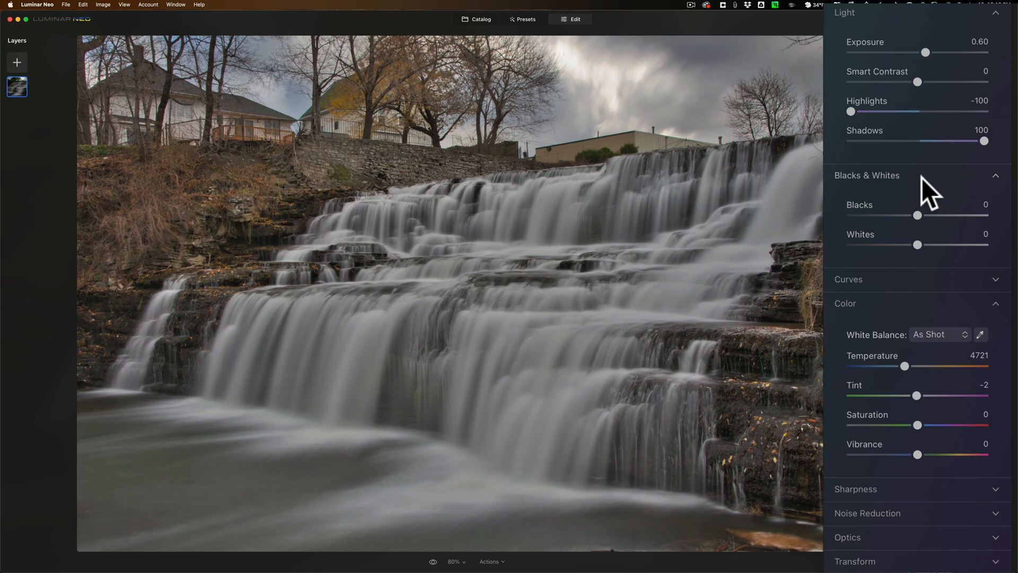
# Step: Work in Develop's Light and Blacks & Whites sections on the underexposed tones
pyautogui.press('j')
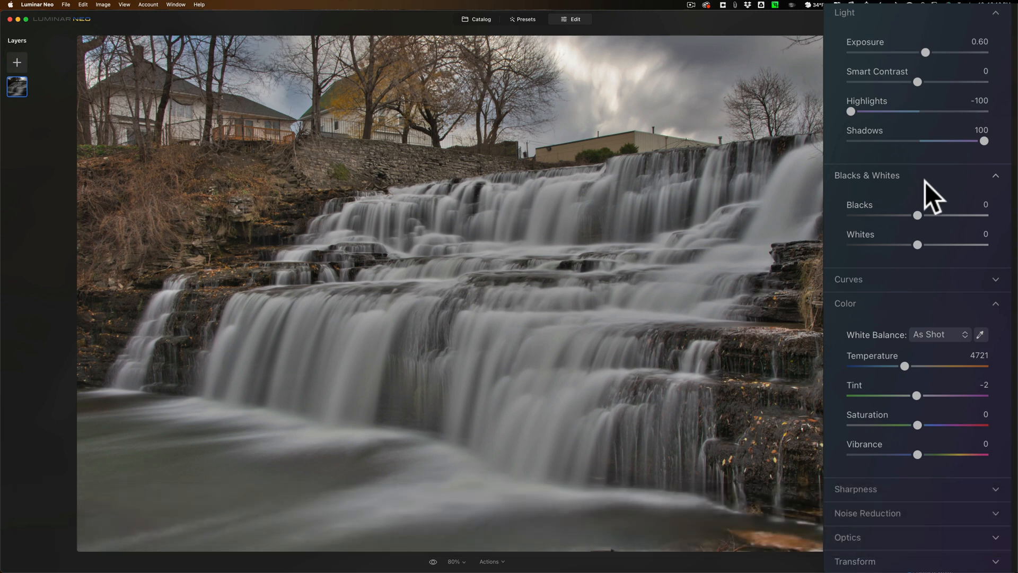
pyautogui.moveTo(916, 250)
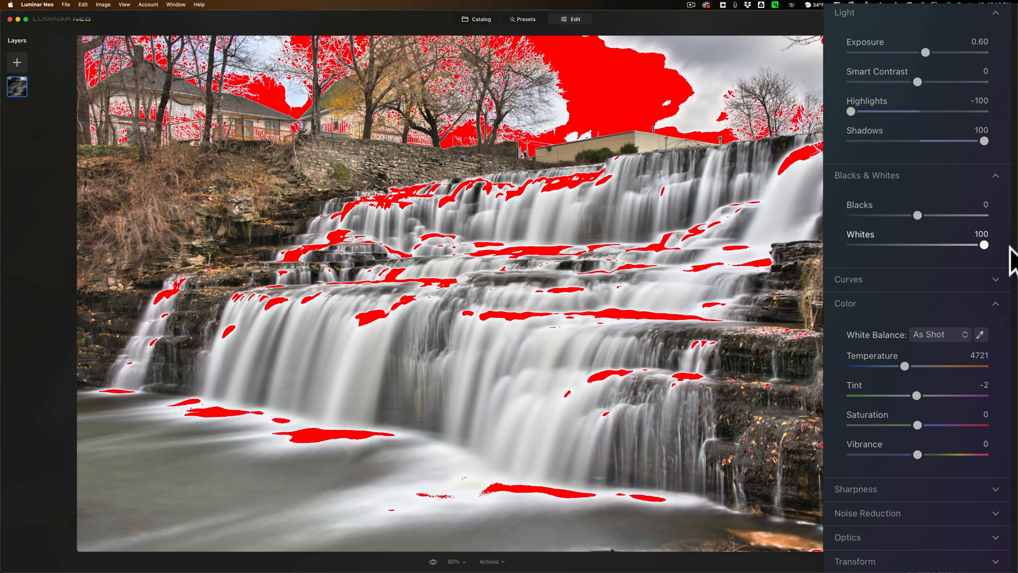
pyautogui.moveTo(987, 253)
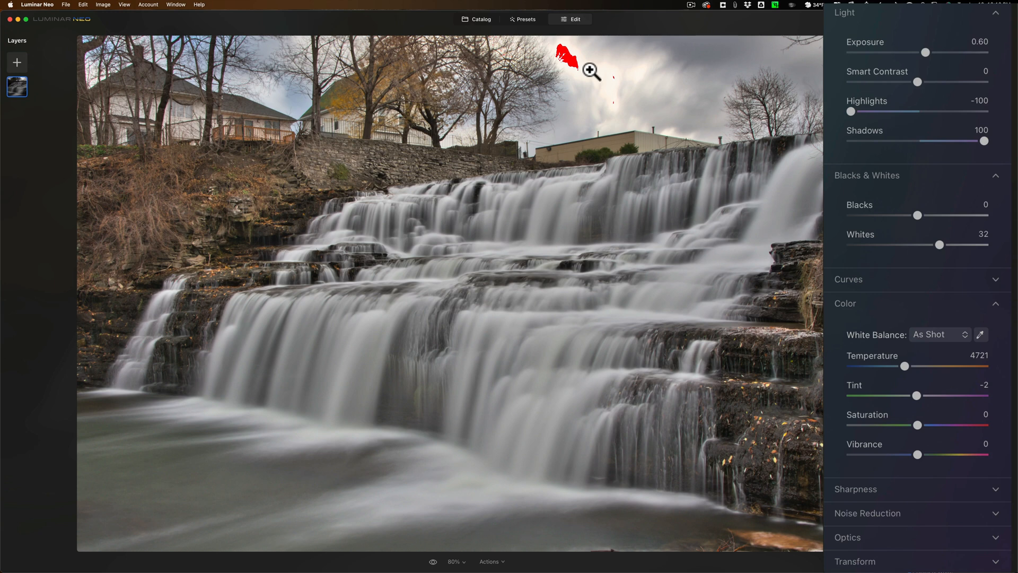
pyautogui.moveTo(585, 73)
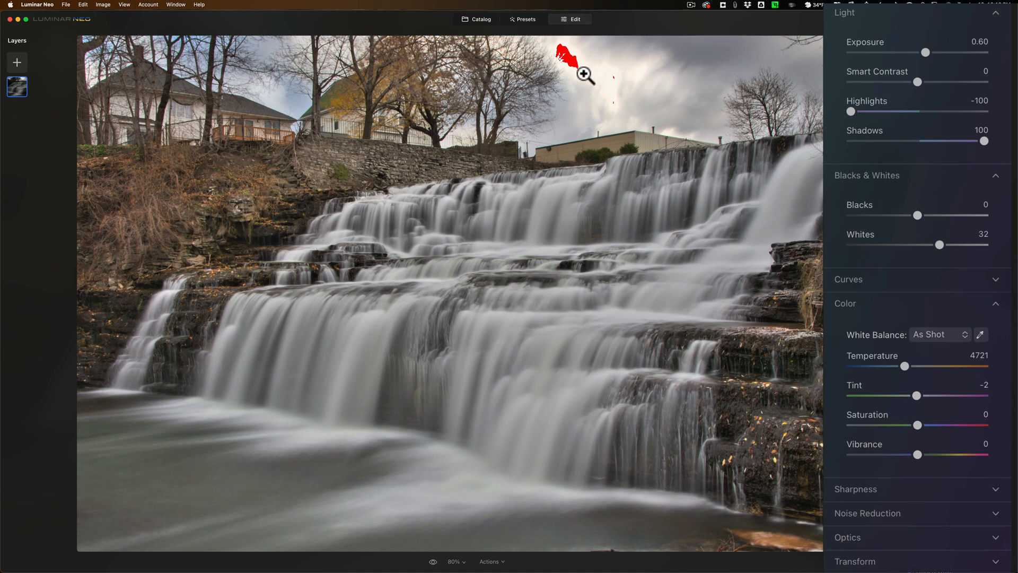
pyautogui.moveTo(560, 181)
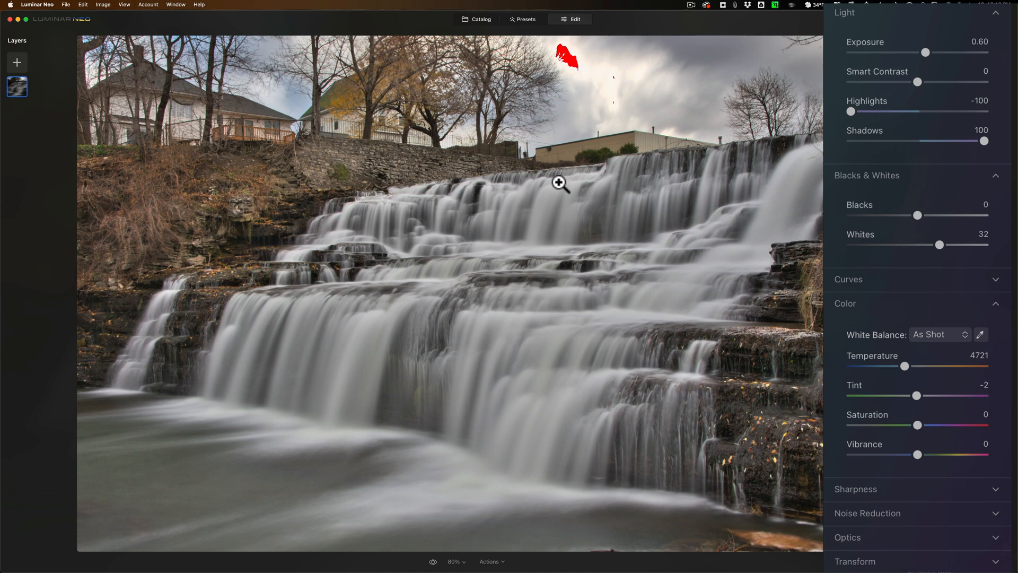
pyautogui.moveTo(546, 201)
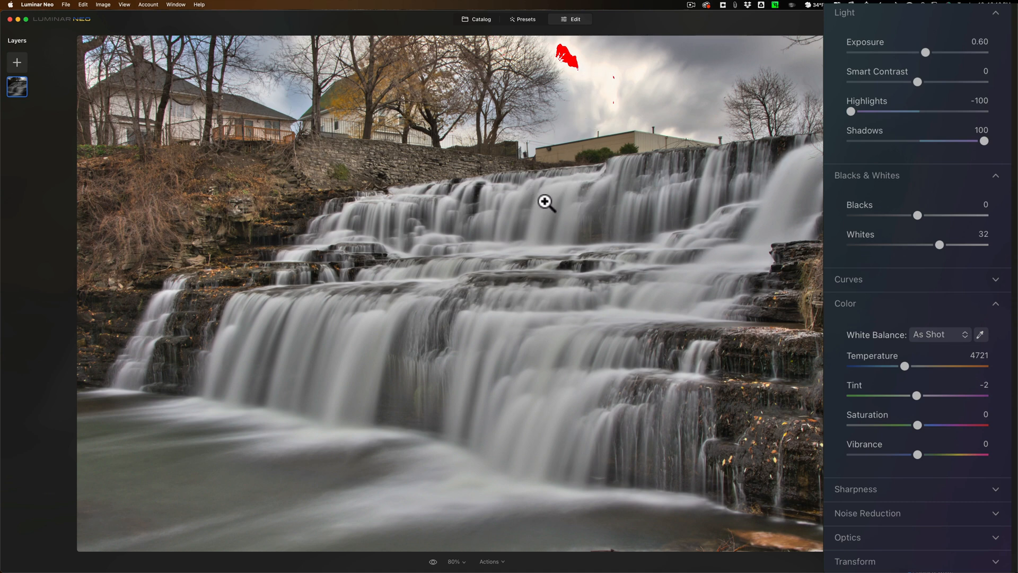
pyautogui.moveTo(550, 186)
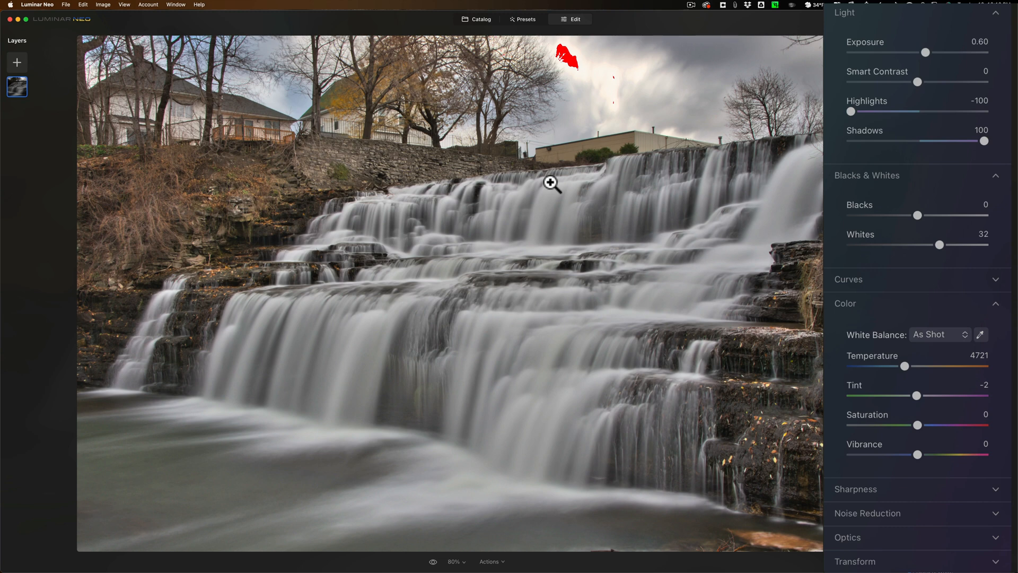
pyautogui.moveTo(931, 208)
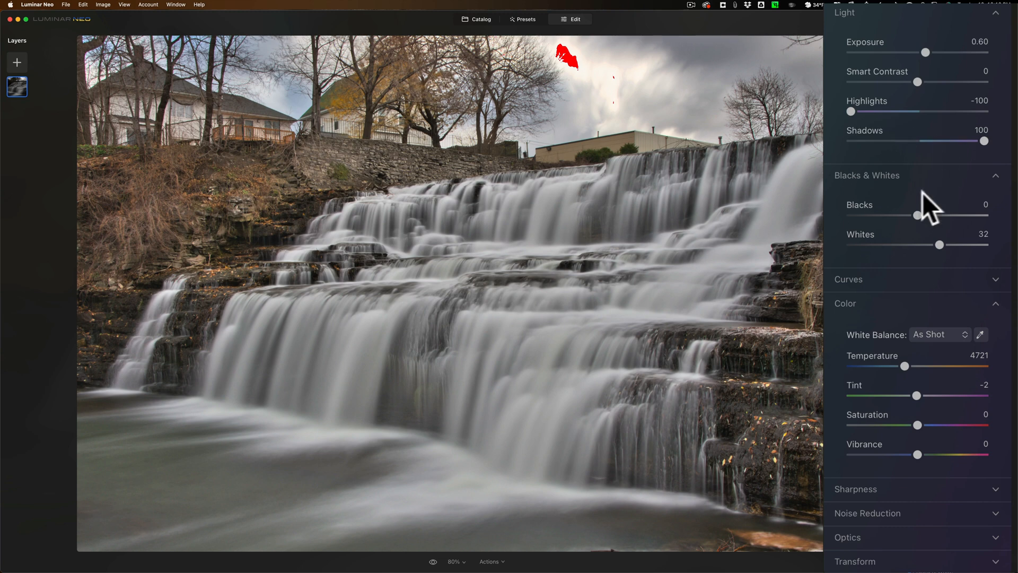
pyautogui.moveTo(939, 247)
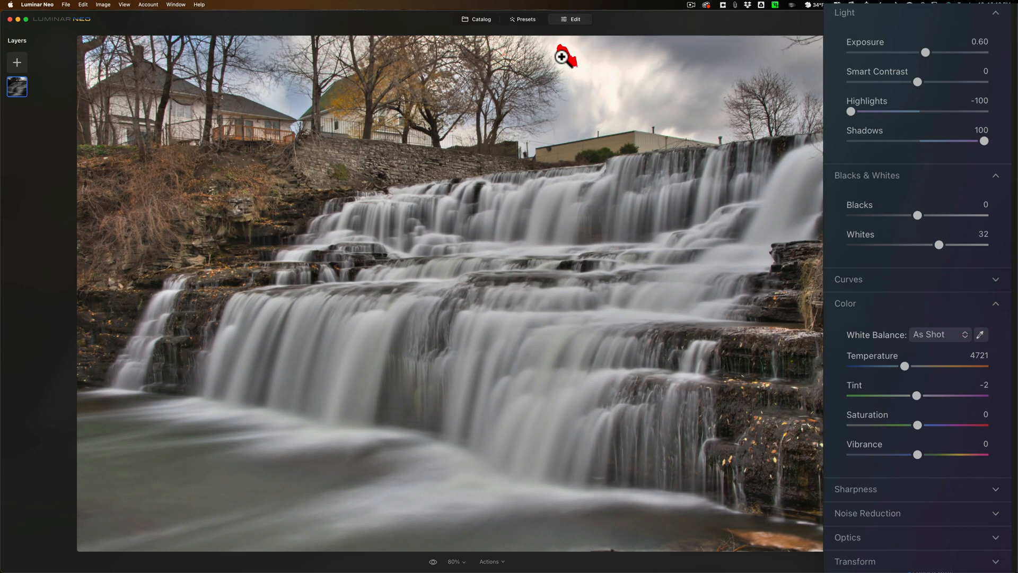
pyautogui.moveTo(857, 175)
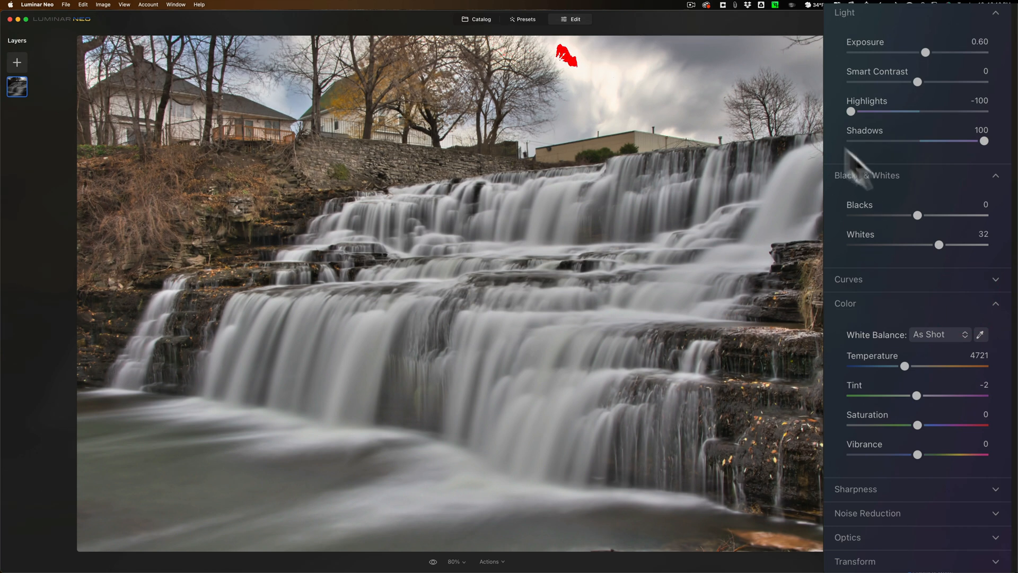
pyautogui.moveTo(919, 215)
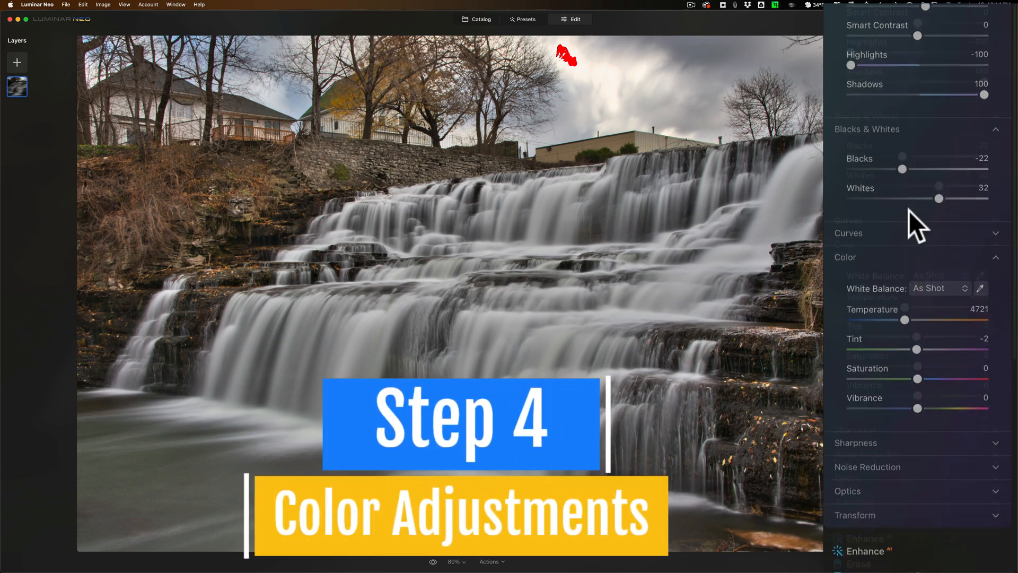
# Step: Reach the Color section in Develop and nudge Saturation up to 5
pyautogui.scroll(-3)
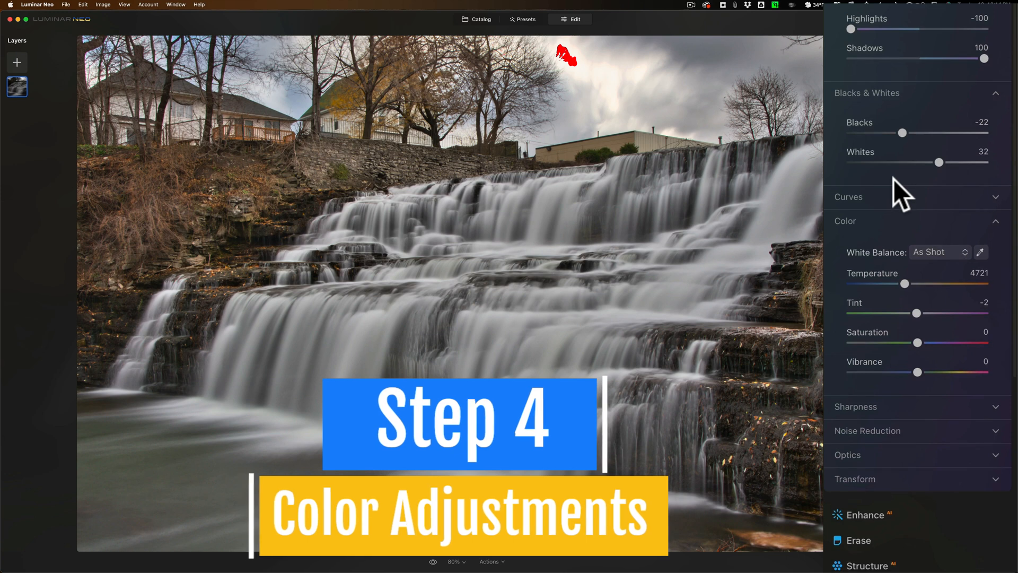
pyautogui.scroll(3)
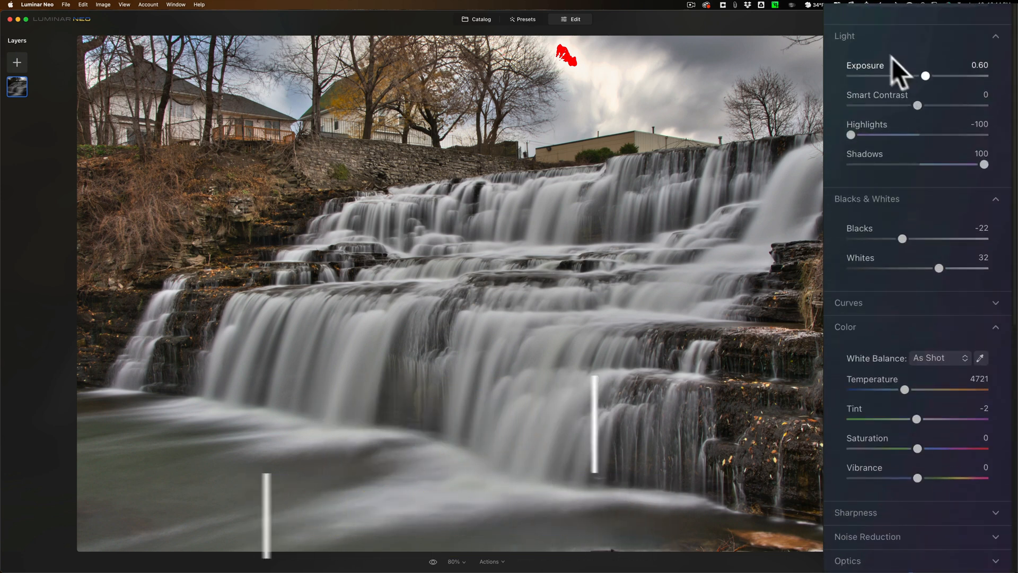
pyautogui.scroll(-3)
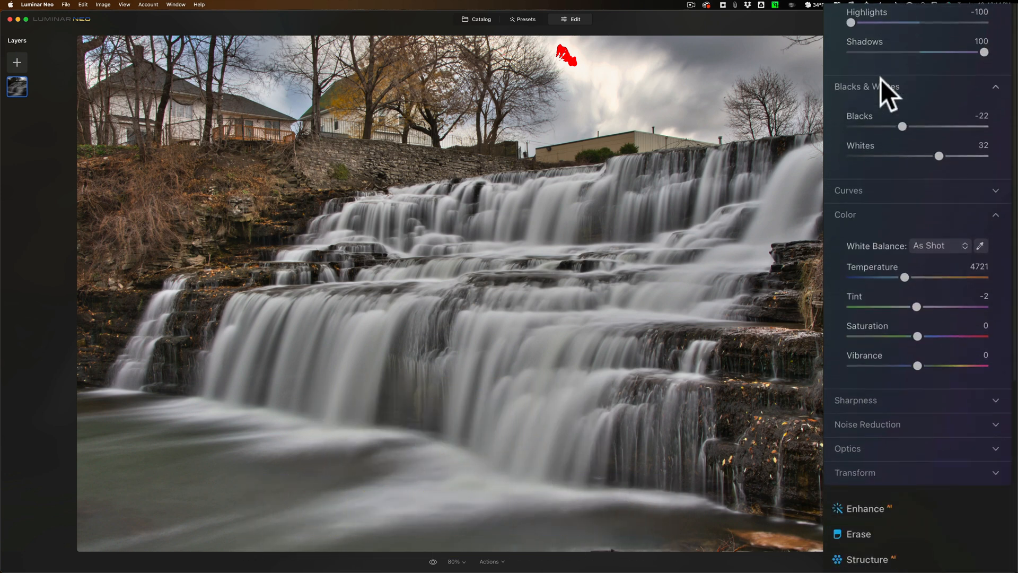
pyautogui.scroll(-3)
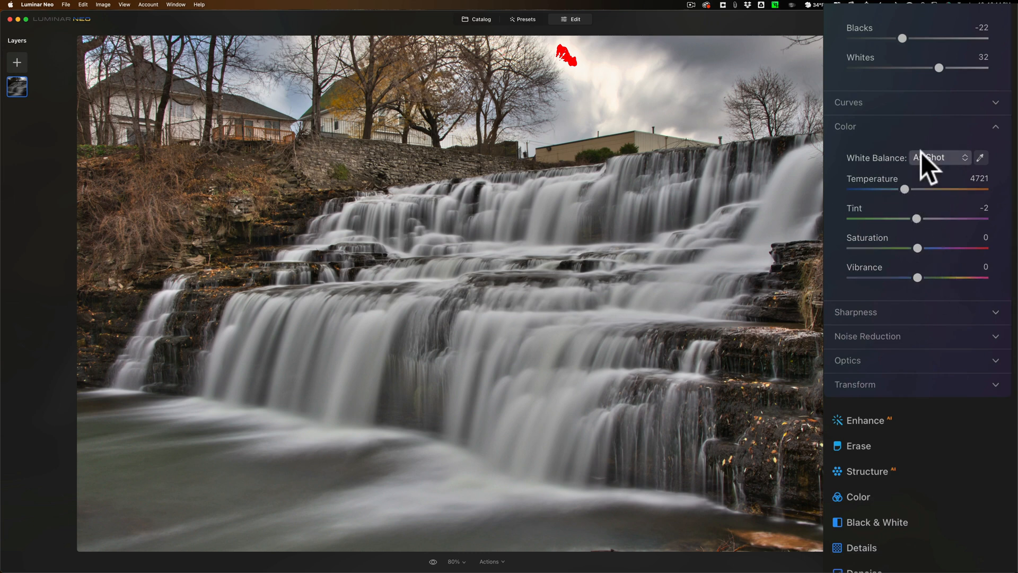
pyautogui.moveTo(922, 233)
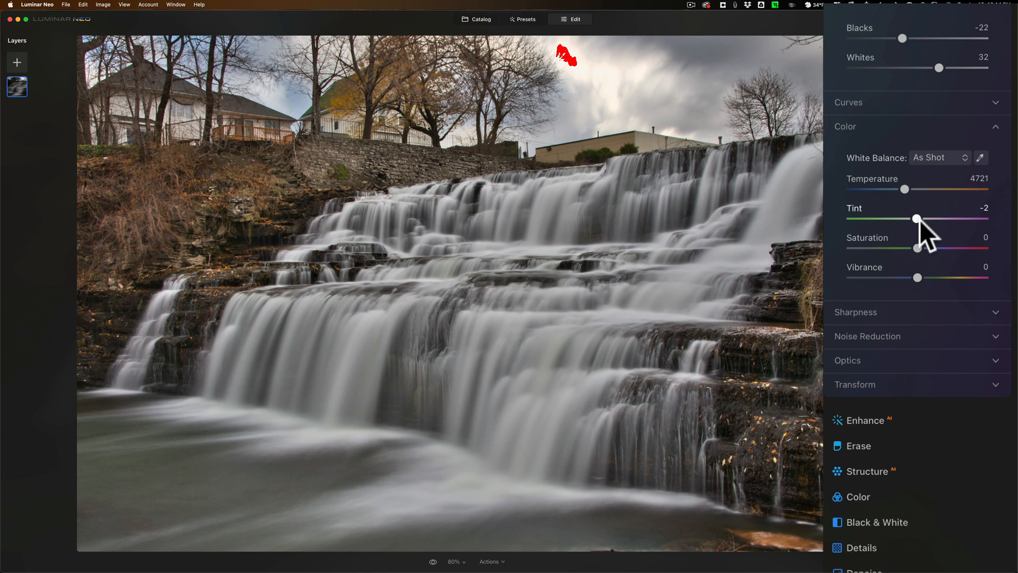
pyautogui.moveTo(915, 253)
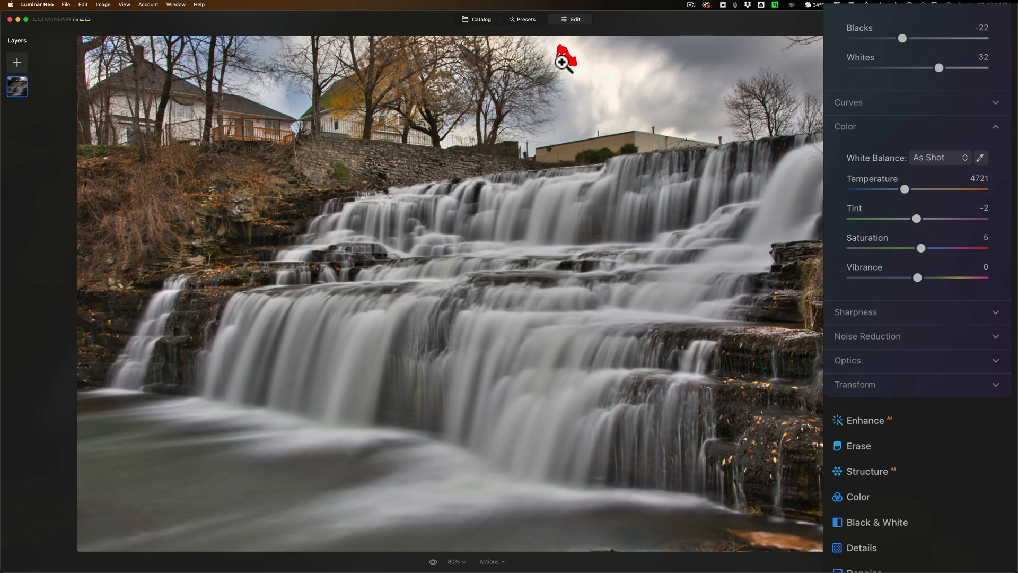
pyautogui.moveTo(563, 62)
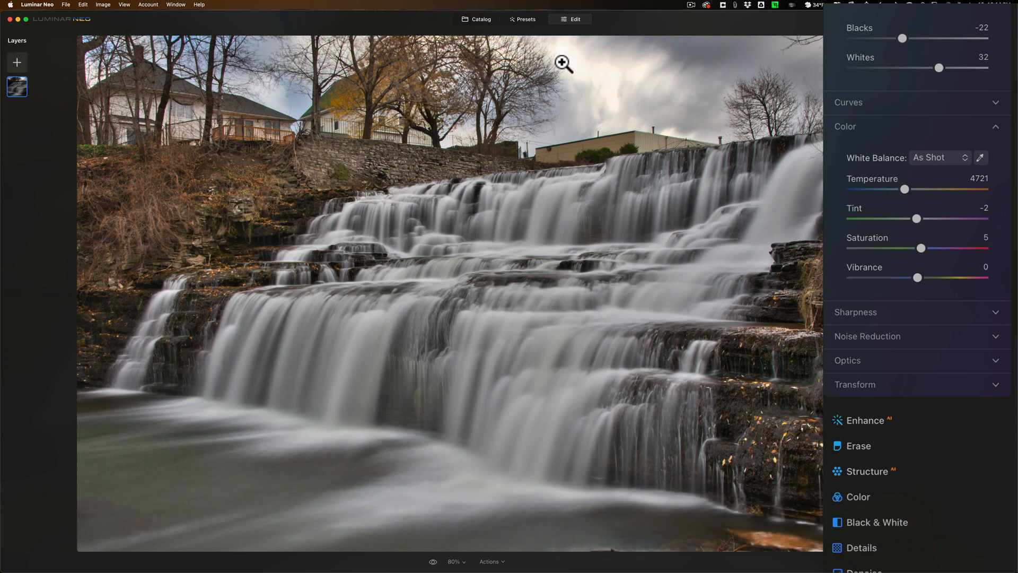
pyautogui.scroll(3)
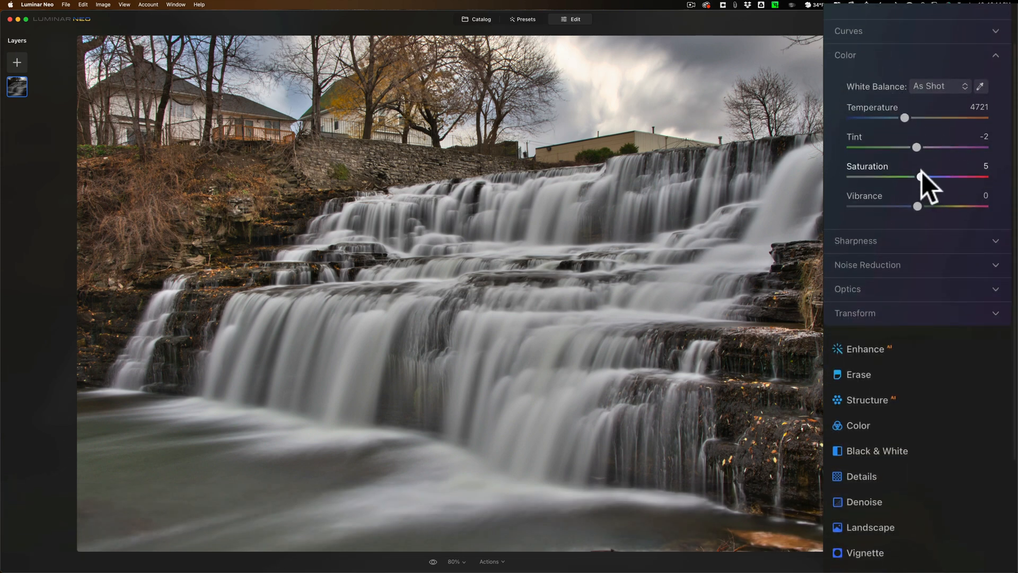
# Step: In HSL set Yellow luminance 50 and Green -48, then Red and Orange saturation to 19
pyautogui.scroll(-3)
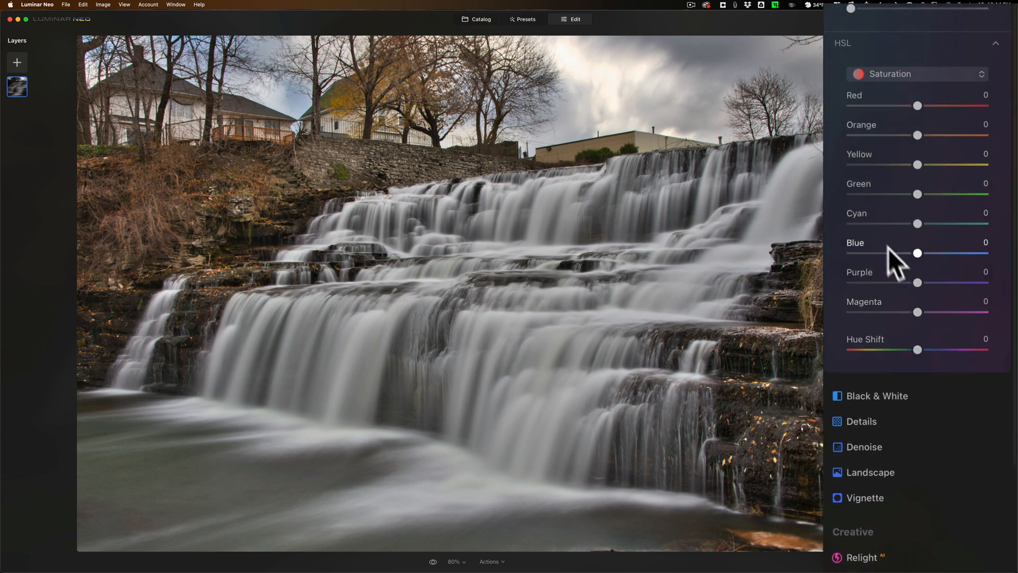
pyautogui.moveTo(851, 58)
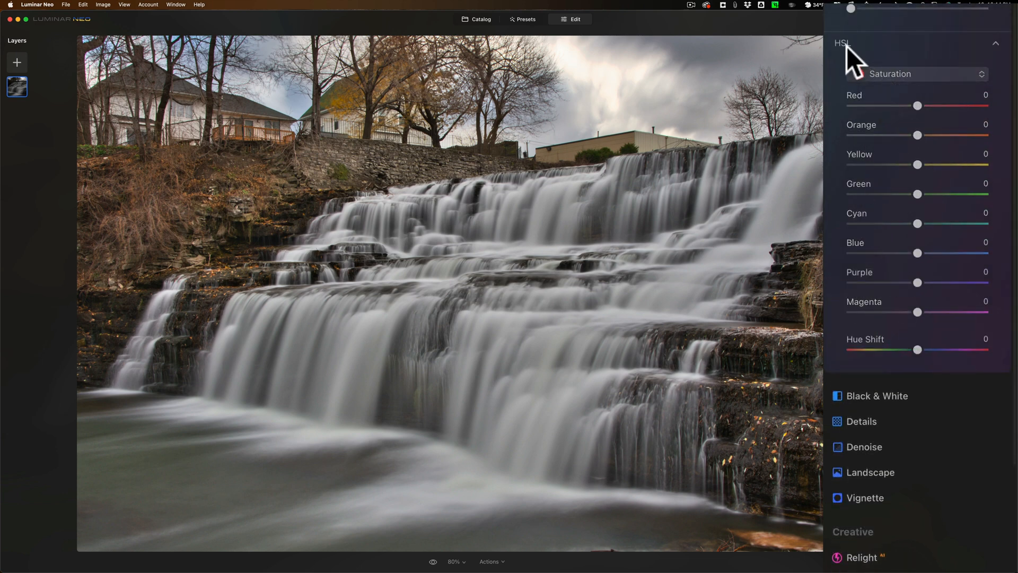
pyautogui.click(915, 74)
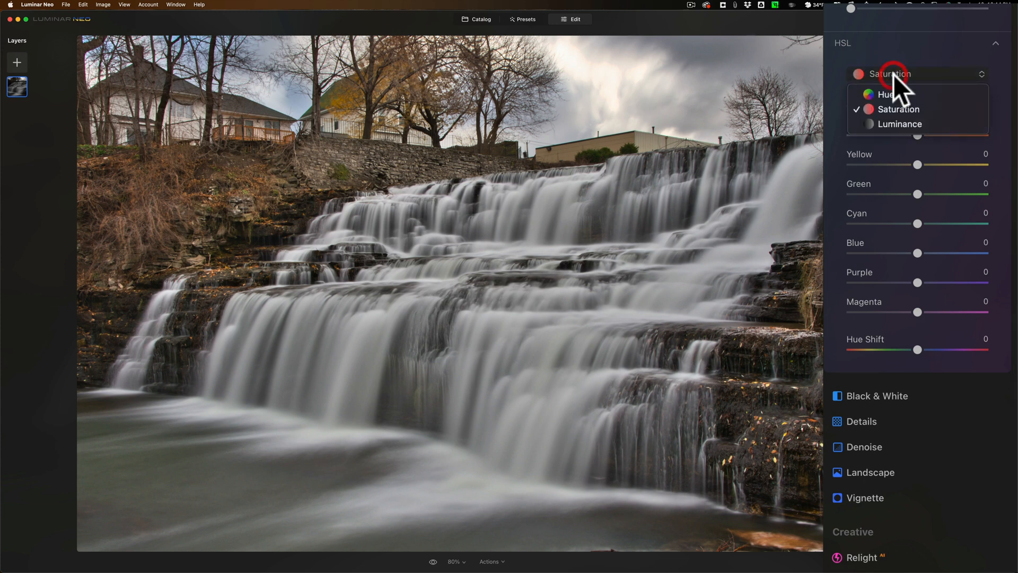
pyautogui.click(899, 124)
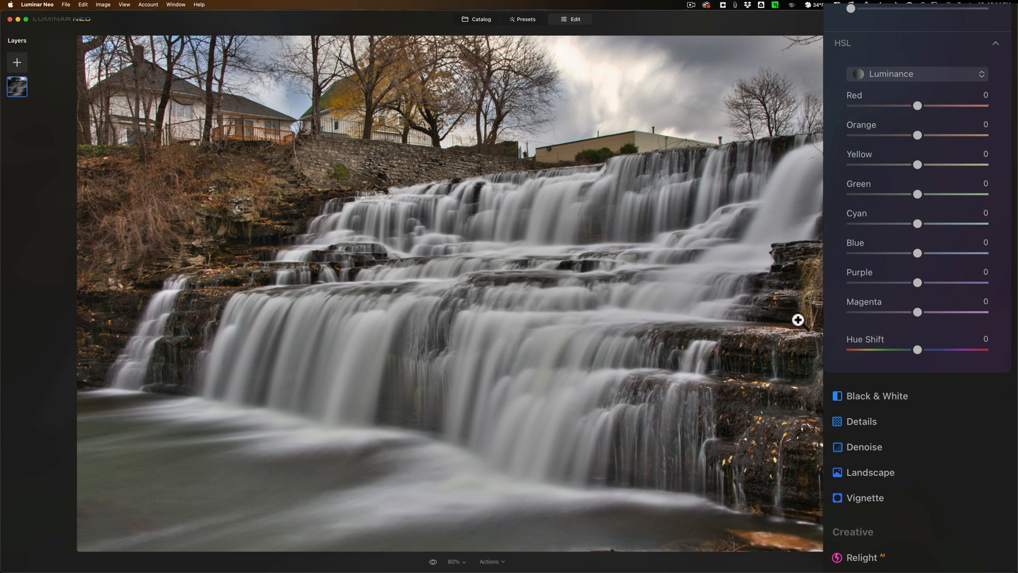
pyautogui.moveTo(844, 224)
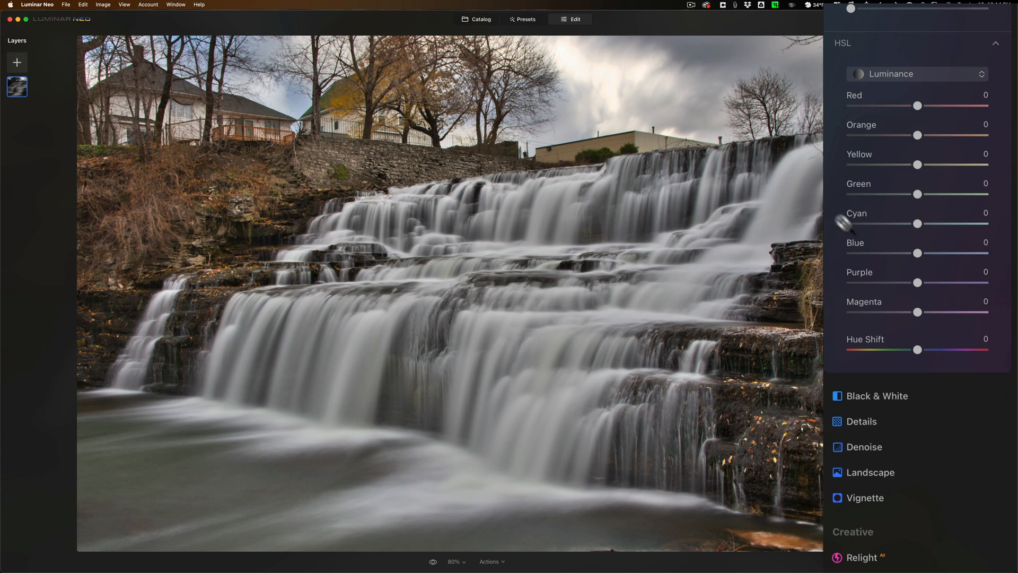
pyautogui.moveTo(919, 166)
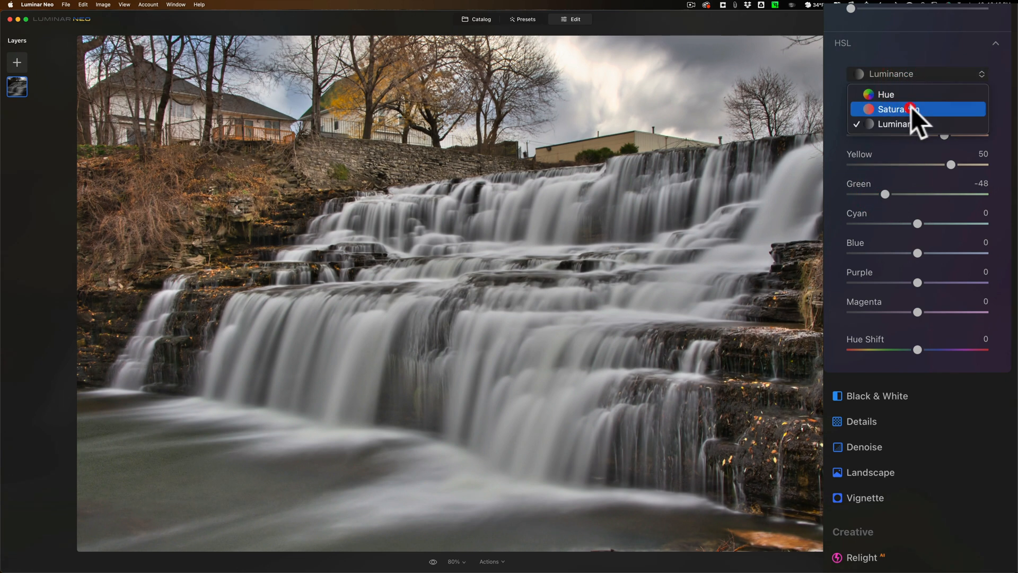
pyautogui.click(912, 108)
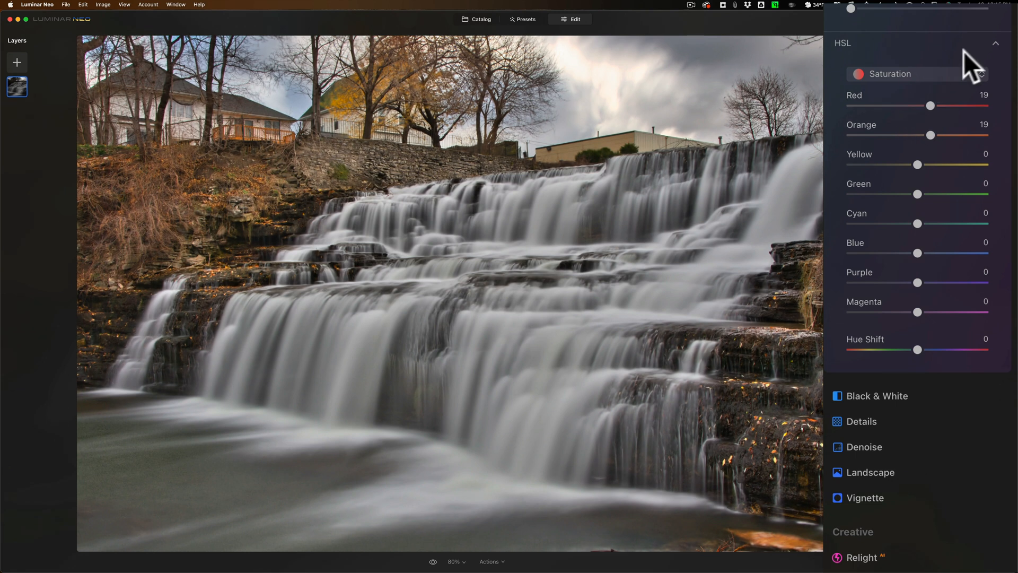
pyautogui.moveTo(977, 65)
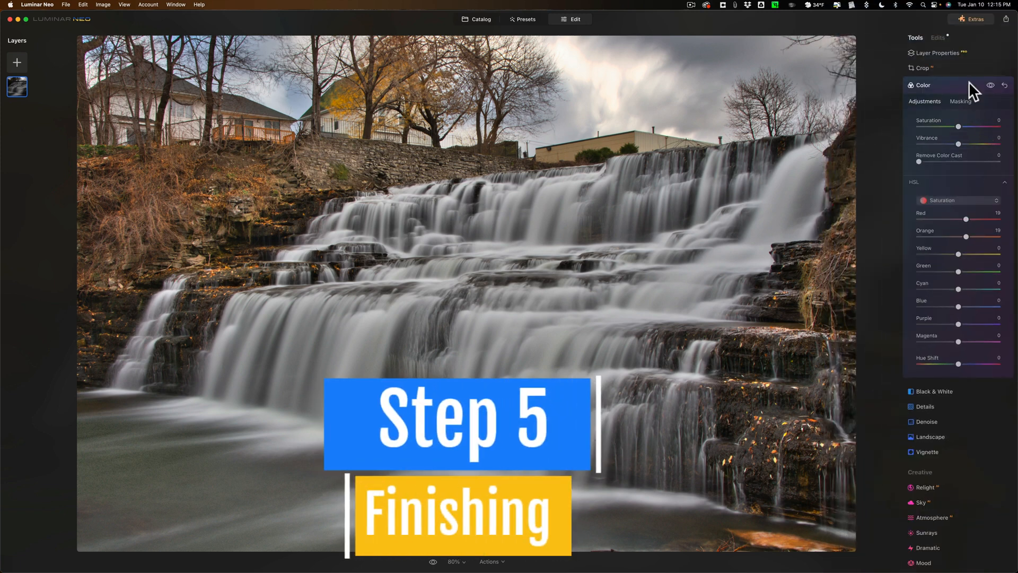
# Step: Collapse Color and bring up the Vignette tool for a -35 darkening vignette
pyautogui.click(922, 85)
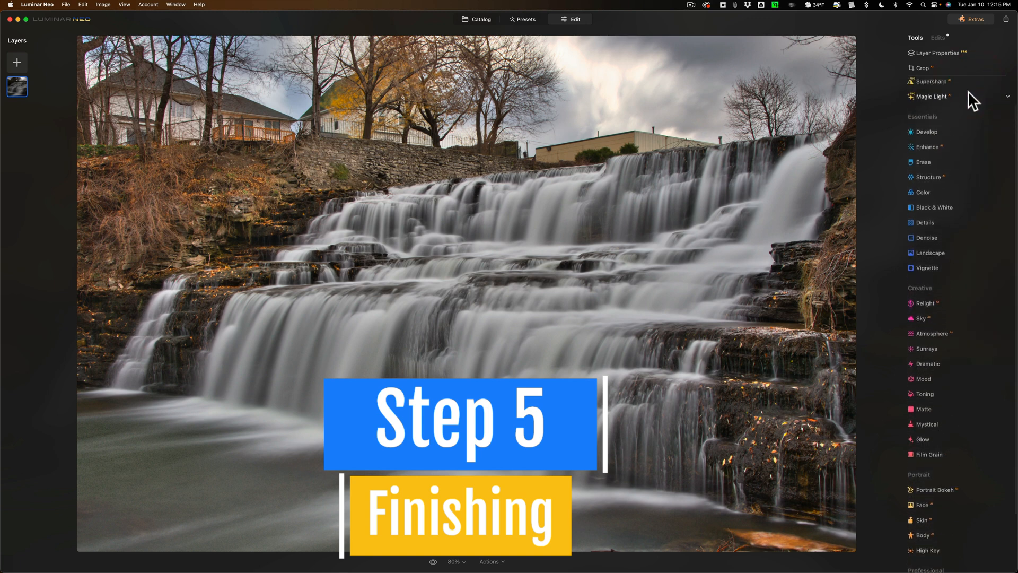
pyautogui.scroll(-3)
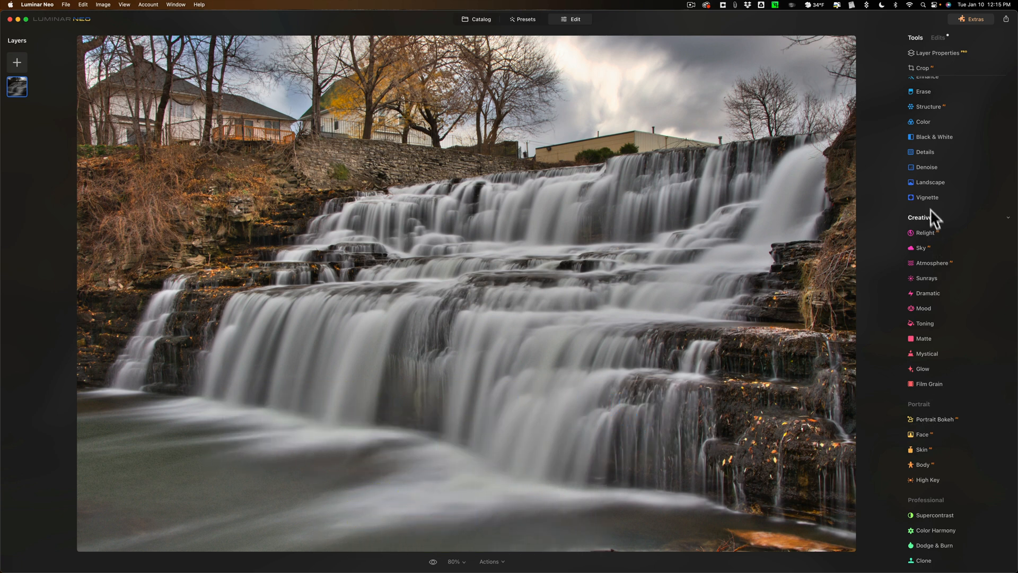
pyautogui.click(926, 197)
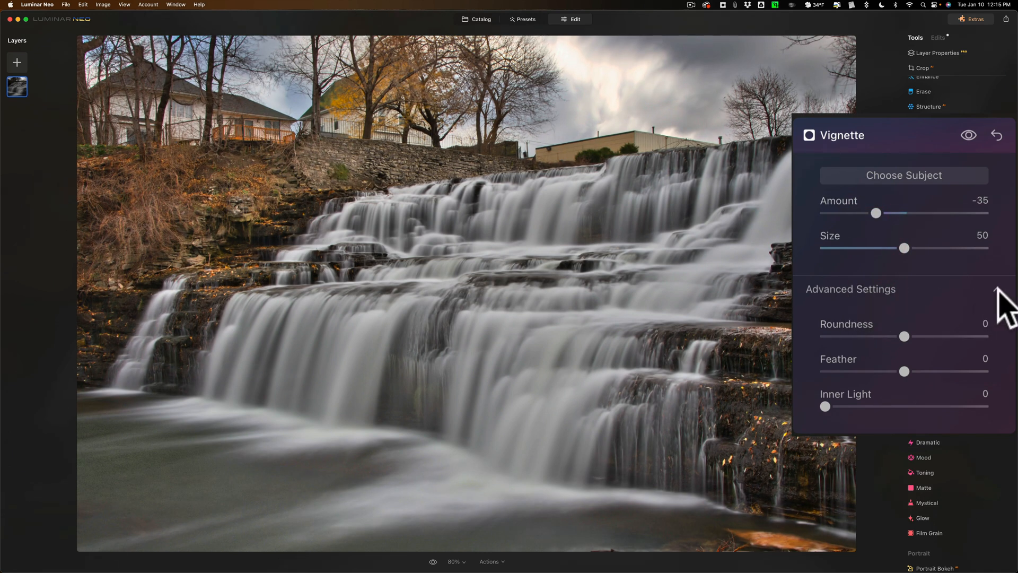
pyautogui.moveTo(853, 410)
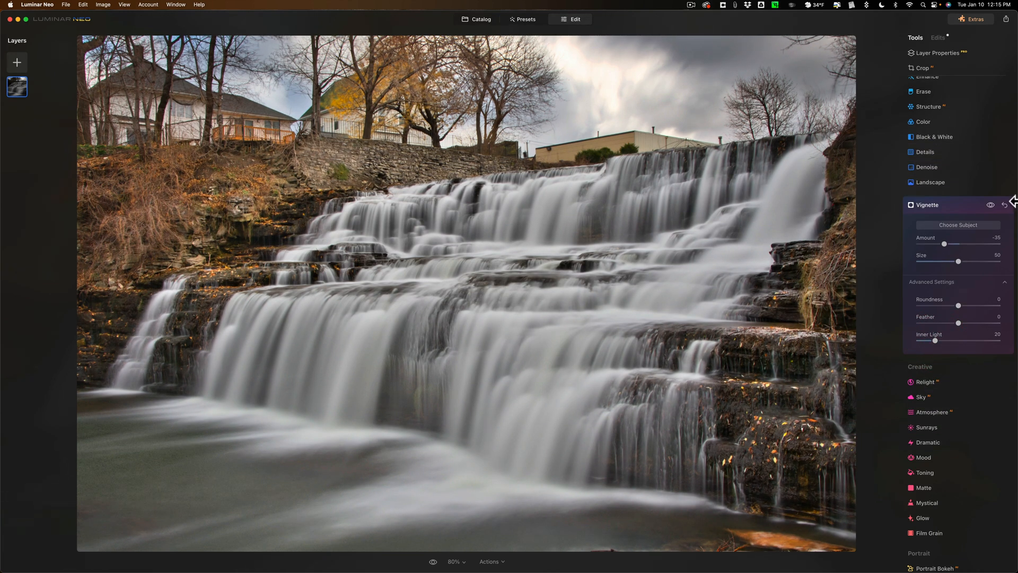
# Step: Collapse the Vignette panel with Inner Light at 20, returning to the tool list
pyautogui.click(927, 204)
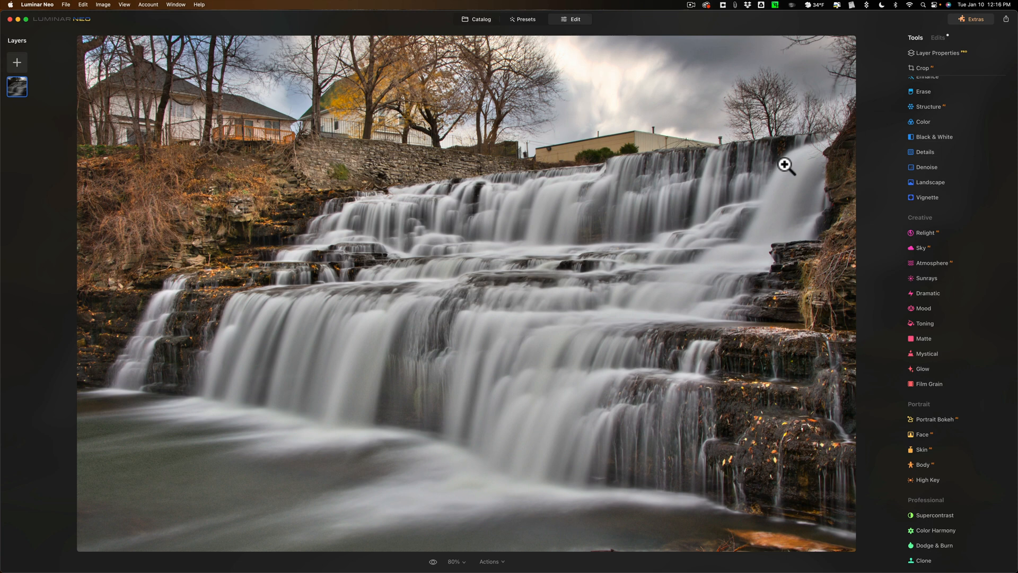
pyautogui.moveTo(978, 478)
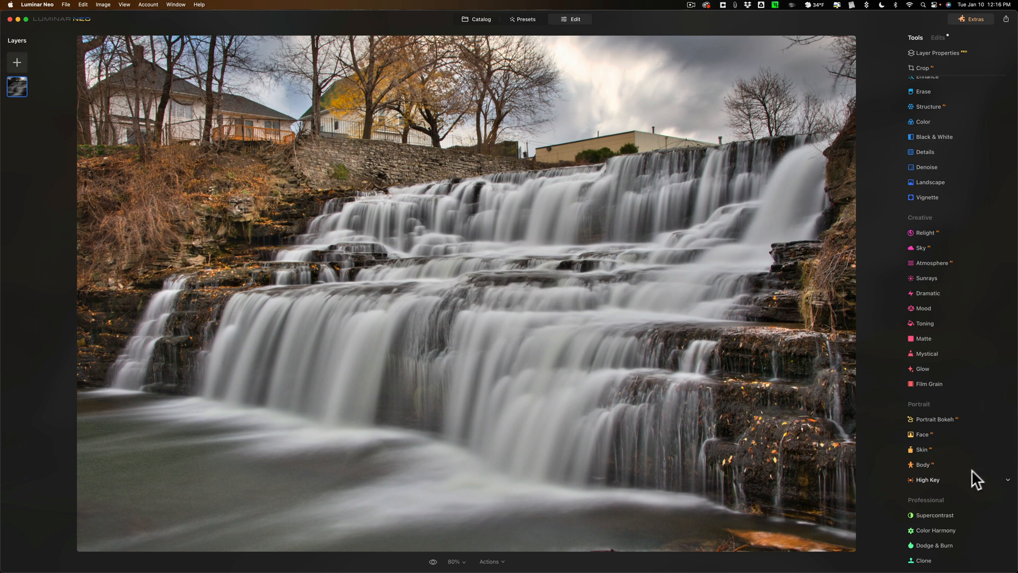